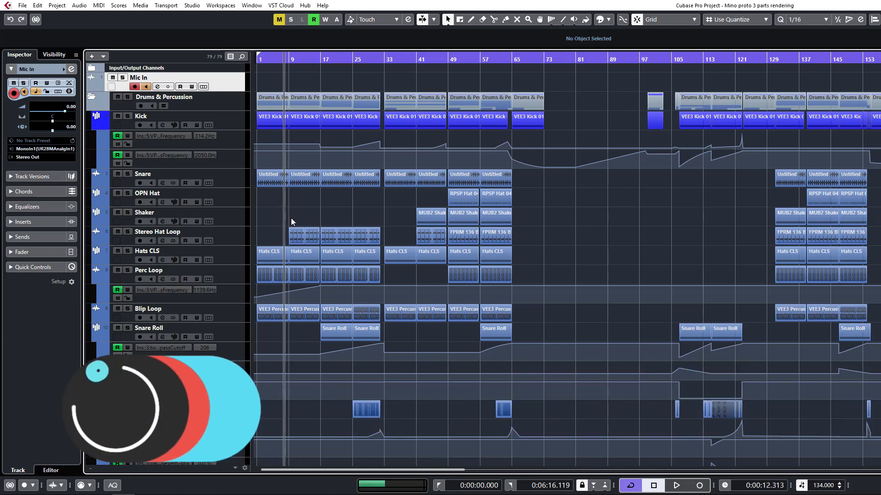
# Inspect the FPRM 136 Blade Loop event and the drums folder part at bar 33, leaving nothing selected
pyautogui.click(301, 232)
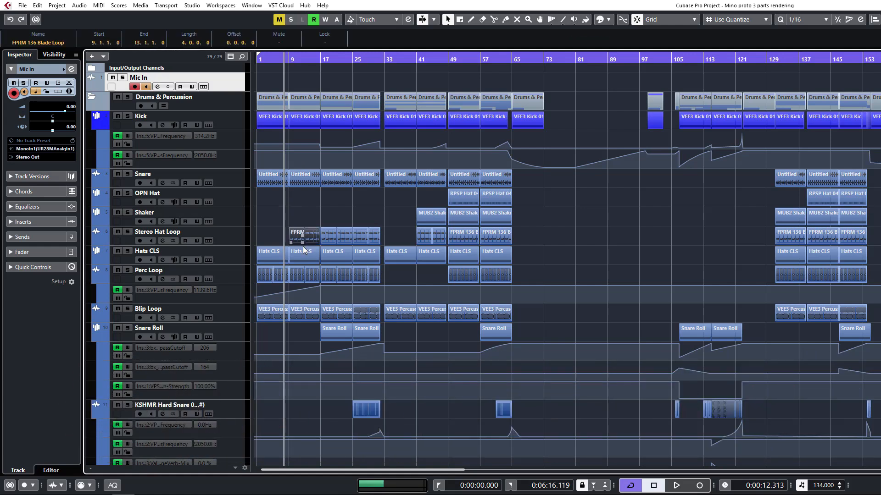
pyautogui.click(360, 215)
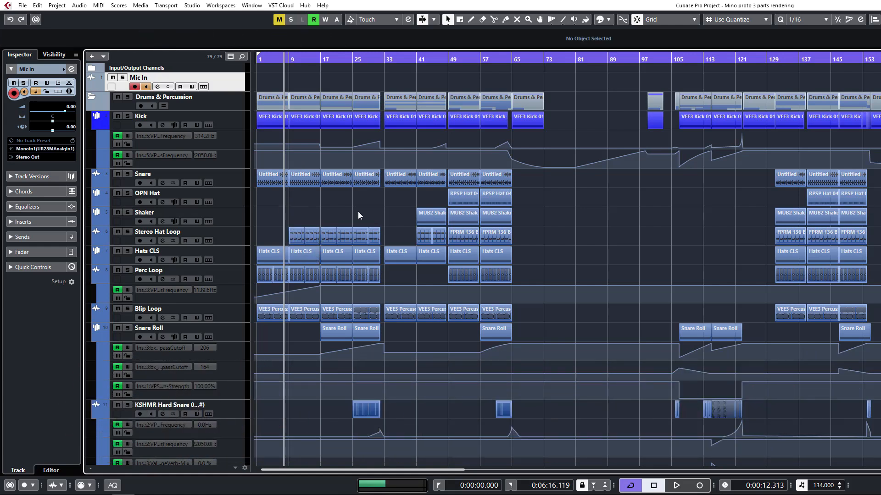
pyautogui.moveTo(275, 222)
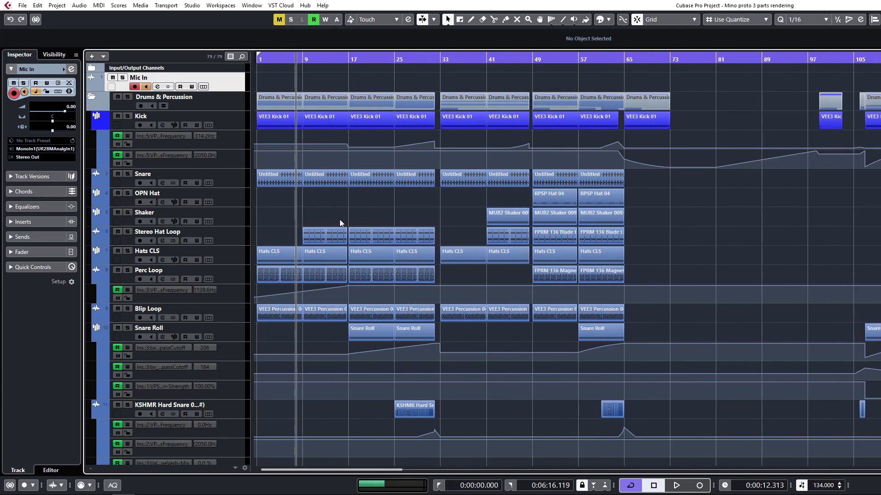
pyautogui.click(323, 235)
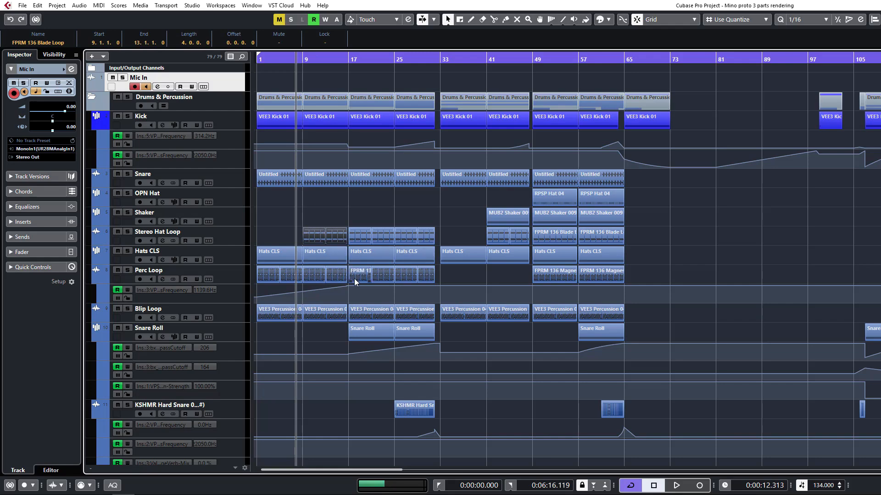
pyautogui.click(346, 195)
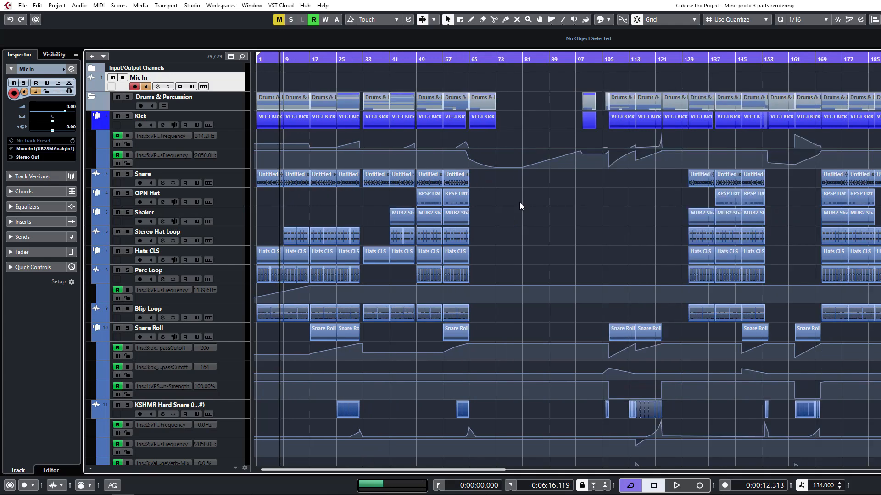
pyautogui.moveTo(509, 191)
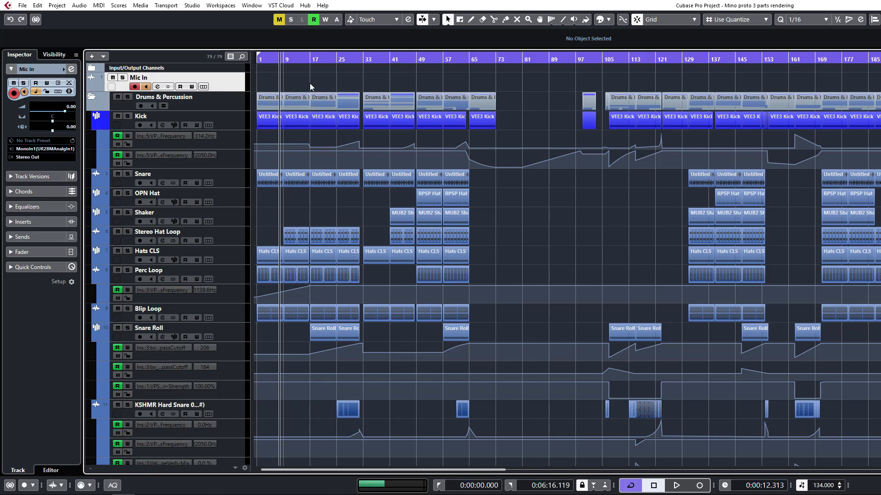
pyautogui.moveTo(362, 89)
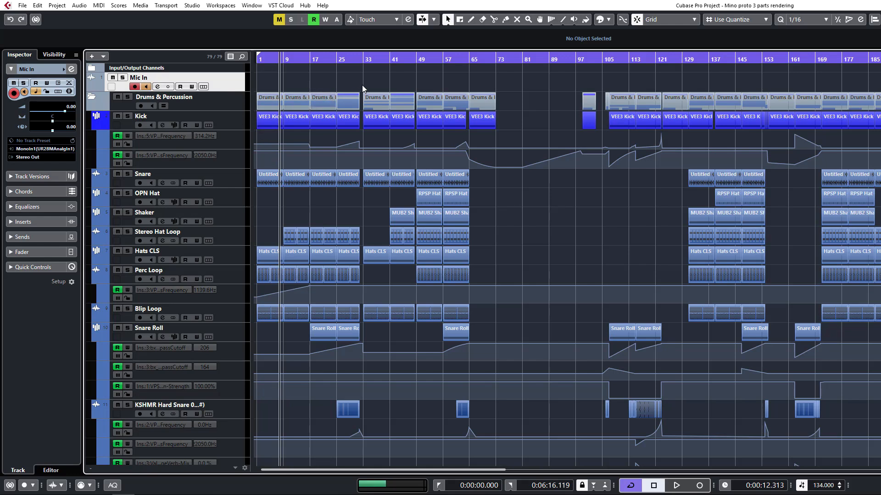
pyautogui.click(375, 96)
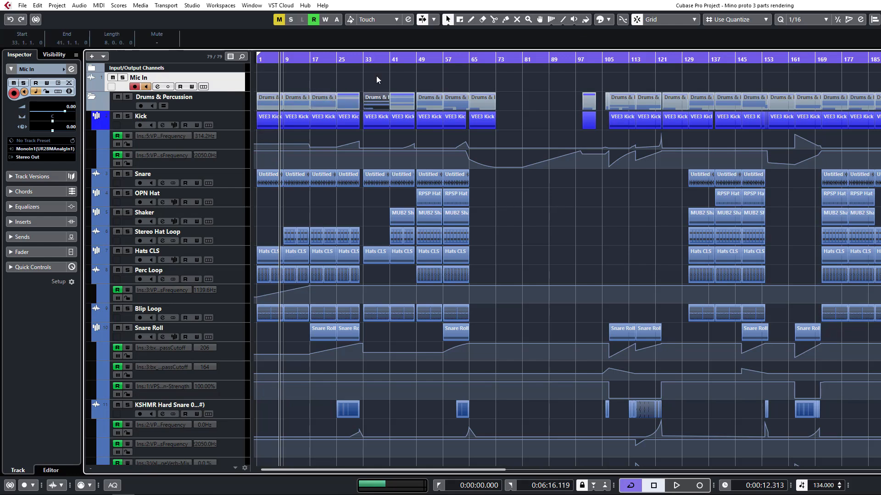
pyautogui.click(455, 219)
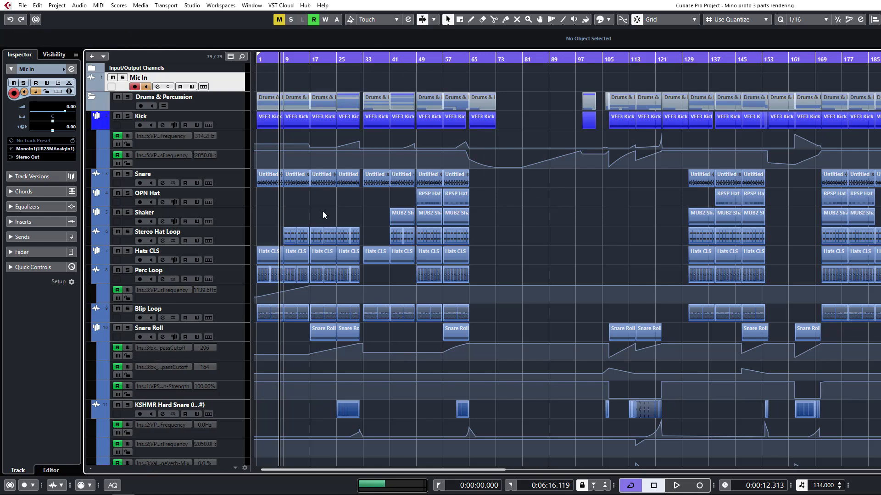
pyautogui.moveTo(460, 259)
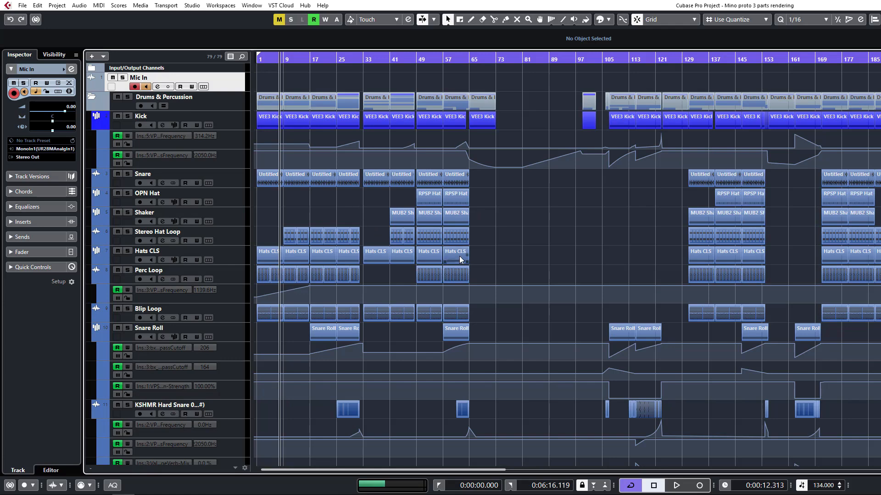
pyautogui.moveTo(455, 219)
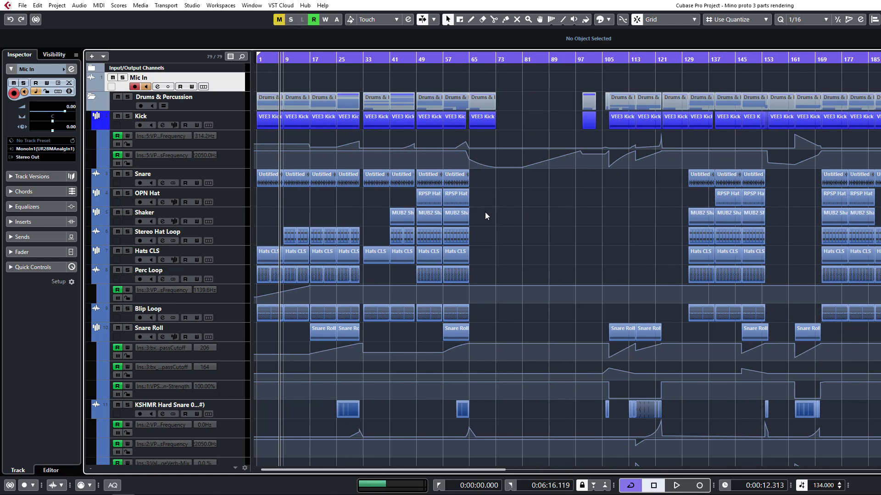
pyautogui.moveTo(444, 220)
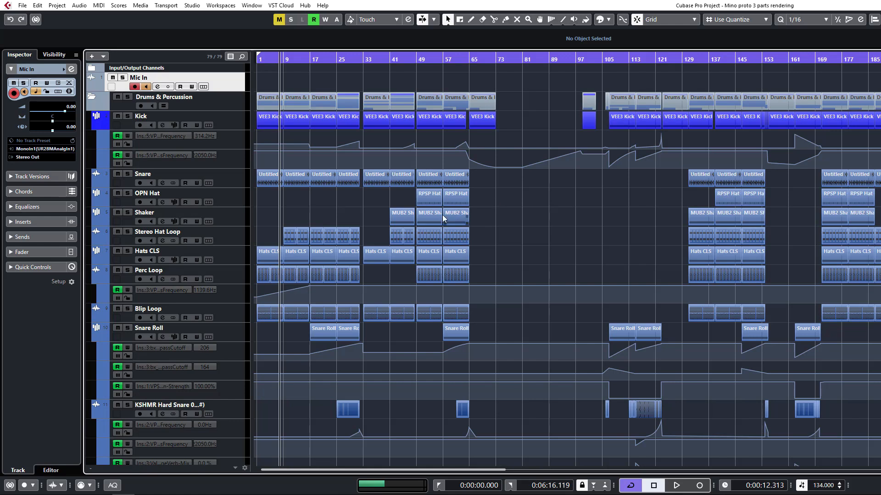
pyautogui.moveTo(221, 127)
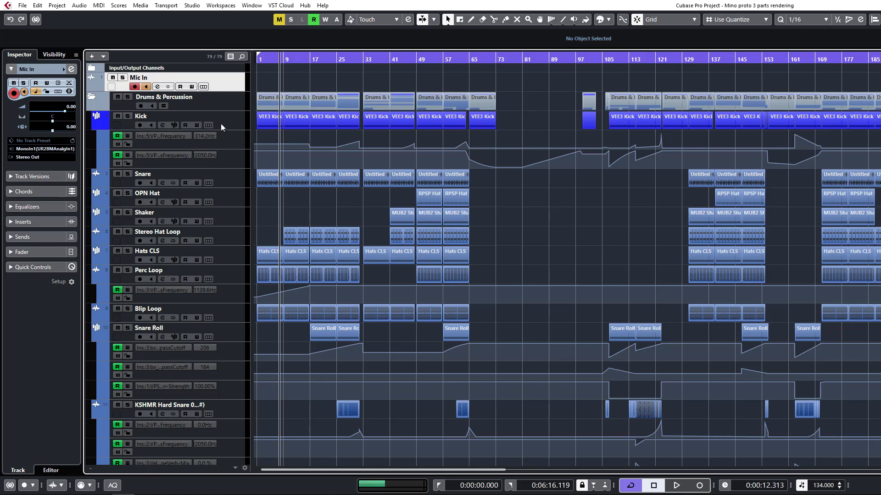
# Select the Kick track and set the right locator at the end of the first section near bar 201
pyautogui.click(140, 117)
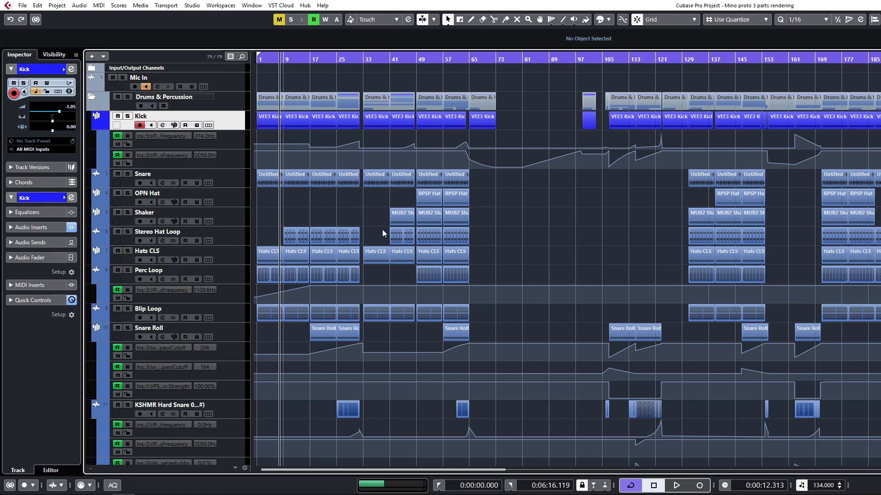
pyautogui.moveTo(389, 226)
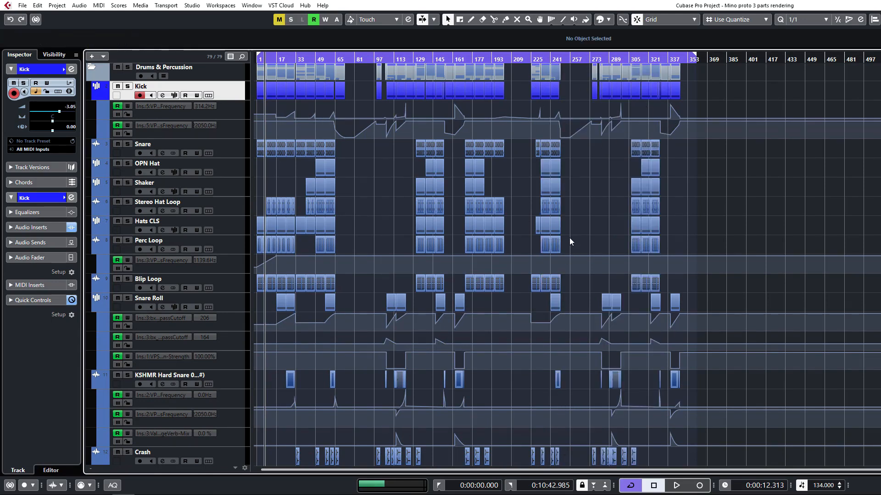
pyautogui.scroll(3)
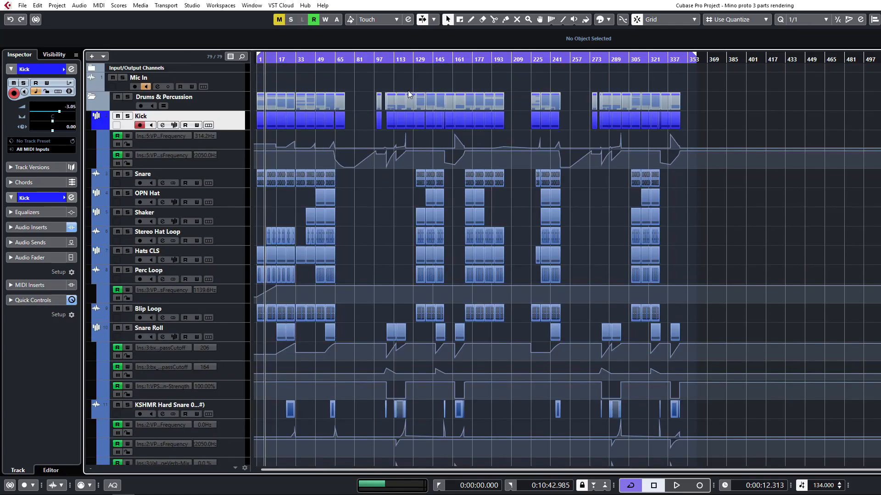
pyautogui.moveTo(457, 83)
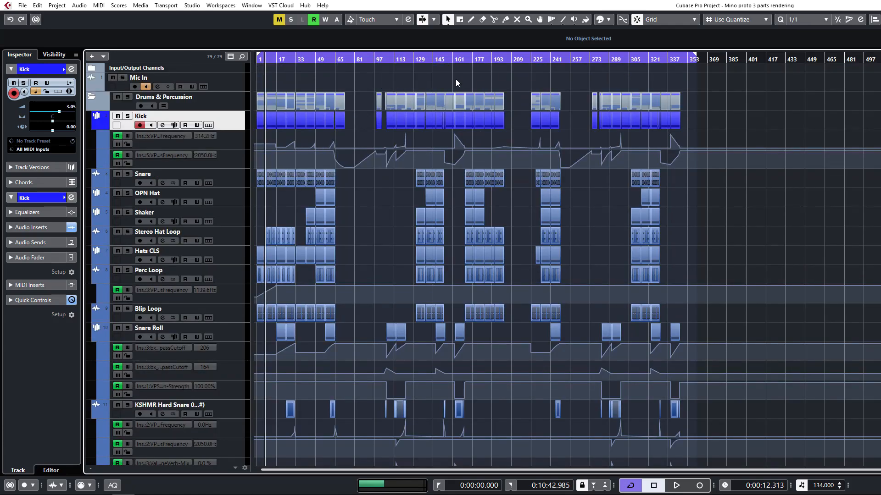
pyautogui.click(441, 119)
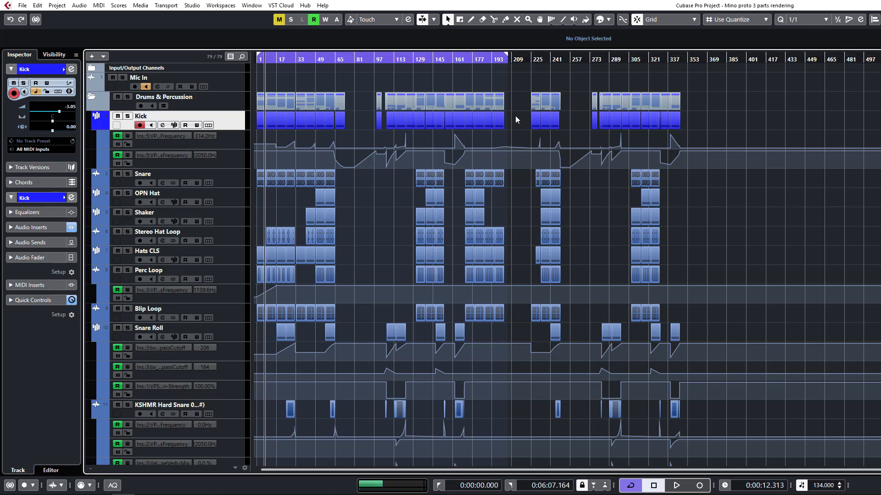
# Snap the right locator exactly to the end of the first section's events at 0:06:10.746
pyautogui.click(677, 485)
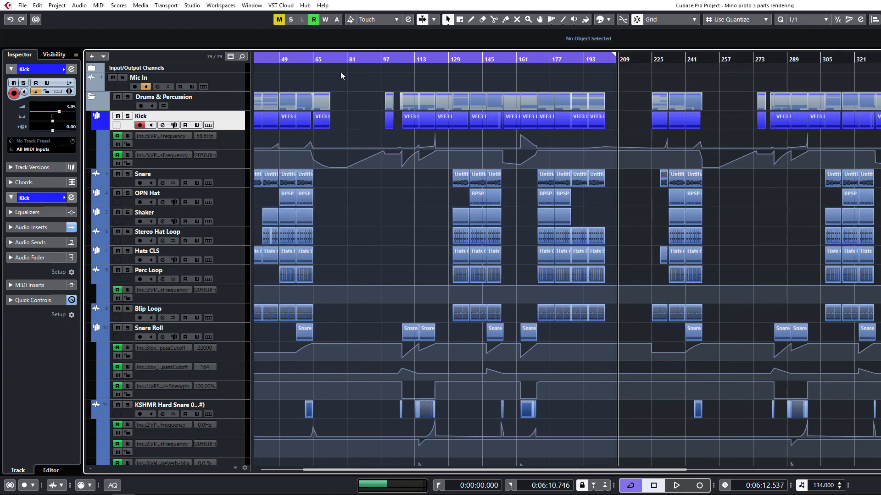
pyautogui.rightClick(339, 77)
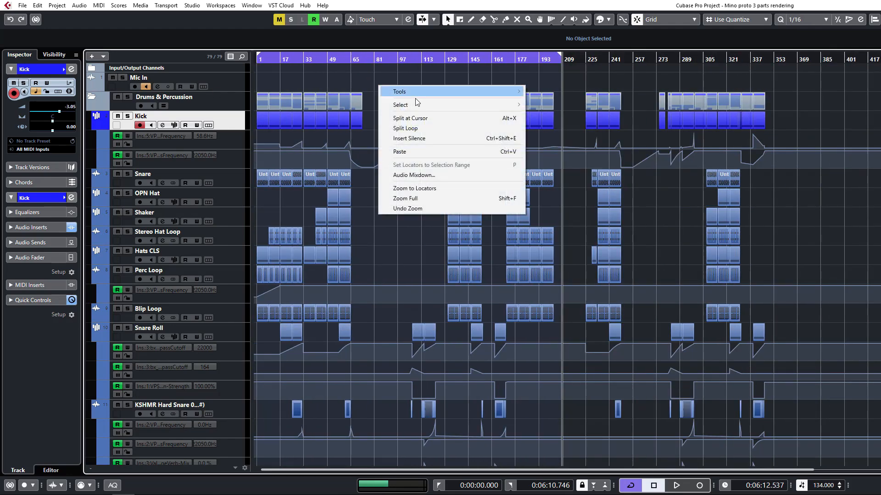
pyautogui.moveTo(447, 104)
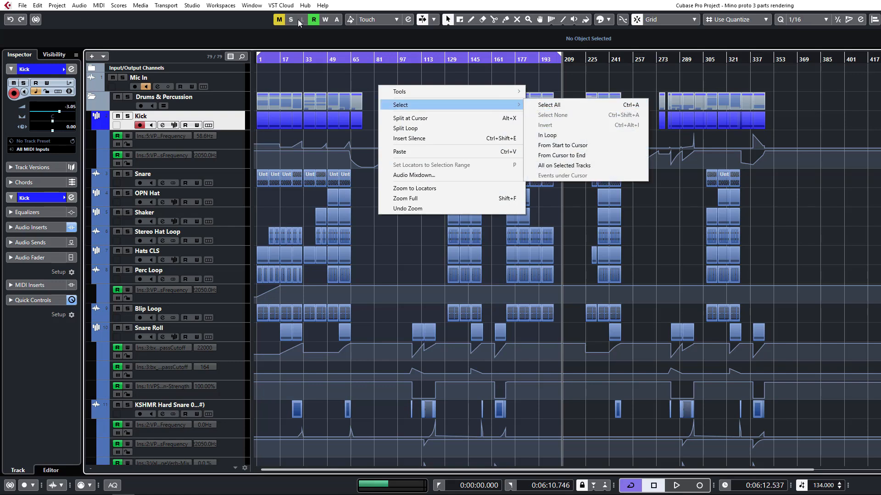
pyautogui.moveTo(564, 105)
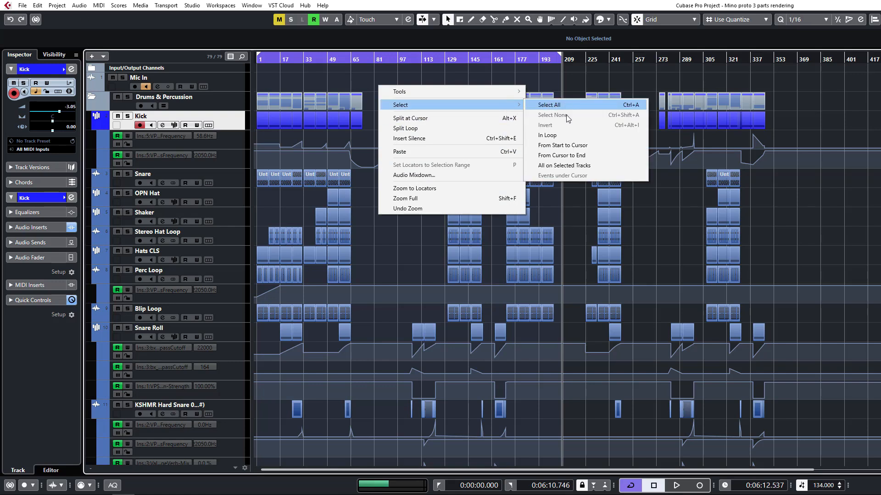
pyautogui.click(548, 104)
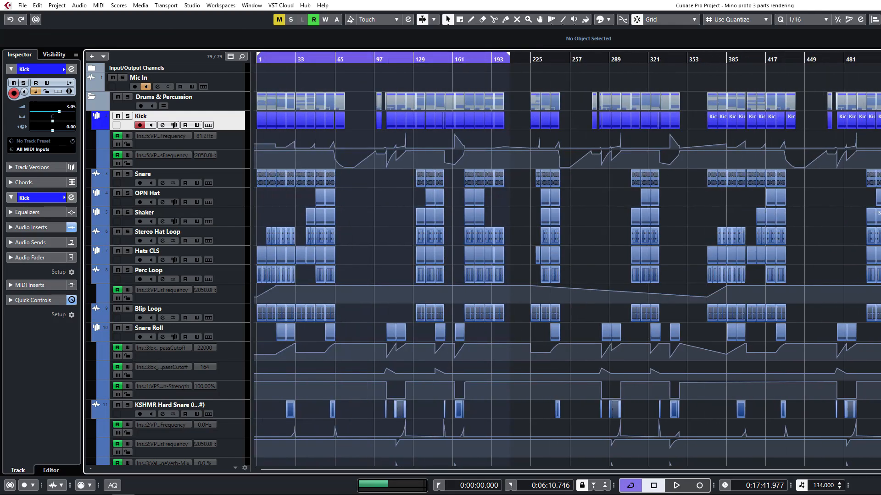
pyautogui.scroll(-3)
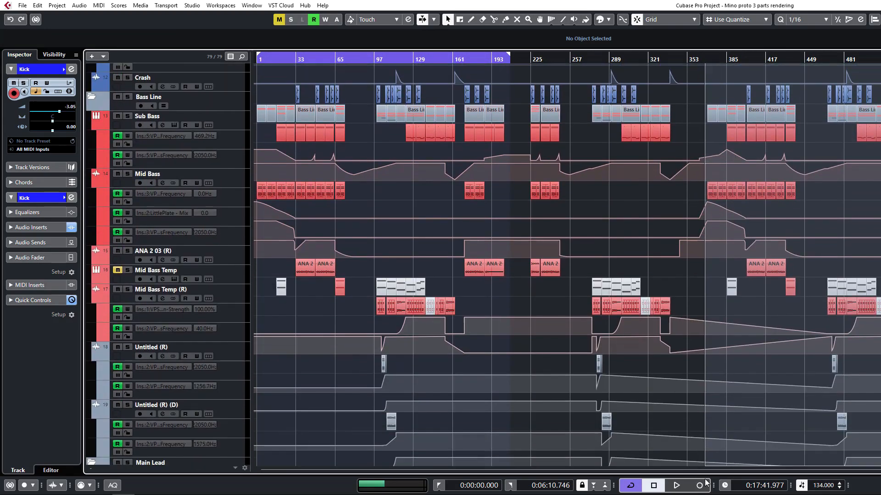
pyautogui.scroll(-3)
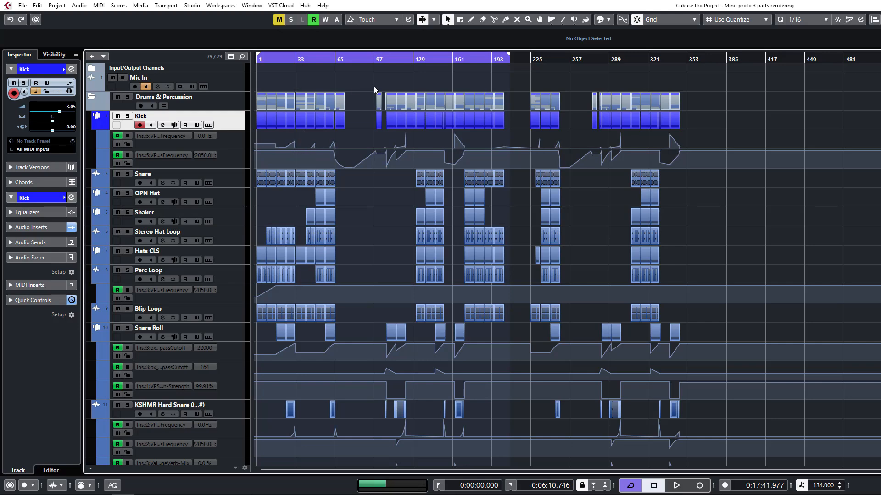
# Add a single ruler track showing the timeline in seconds
pyautogui.rightClick(169, 79)
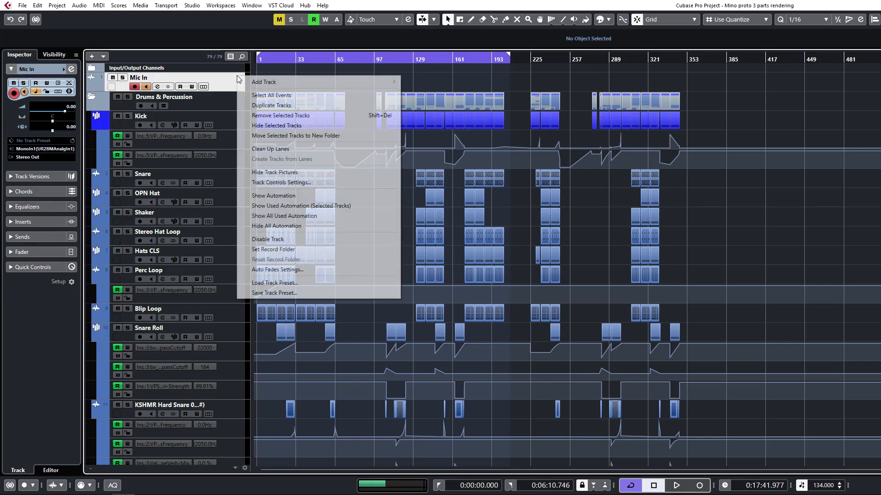
pyautogui.moveTo(263, 81)
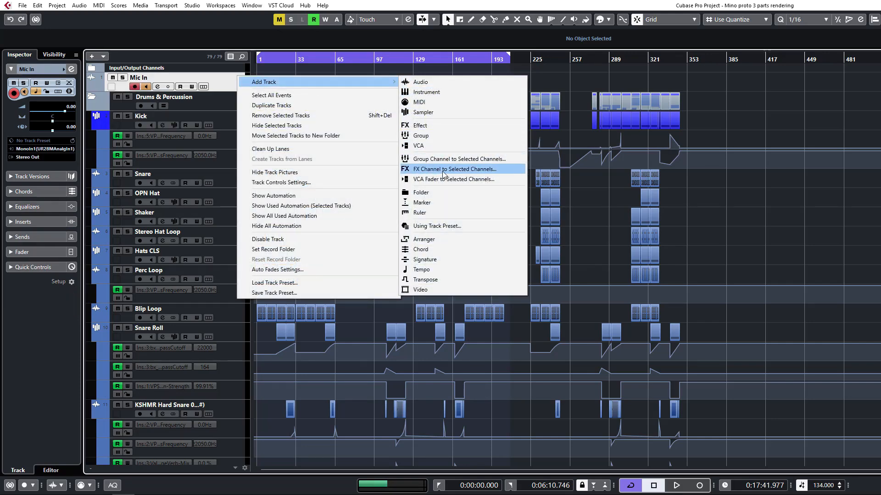
pyautogui.click(420, 212)
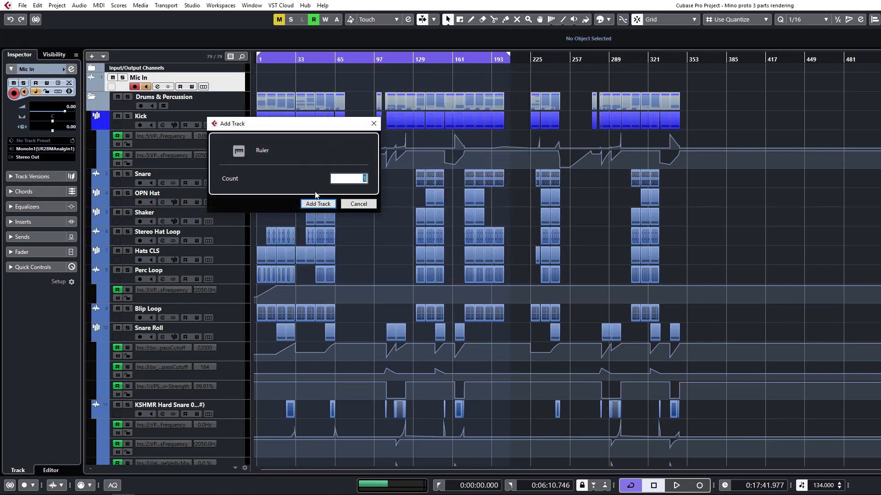
pyautogui.click(317, 204)
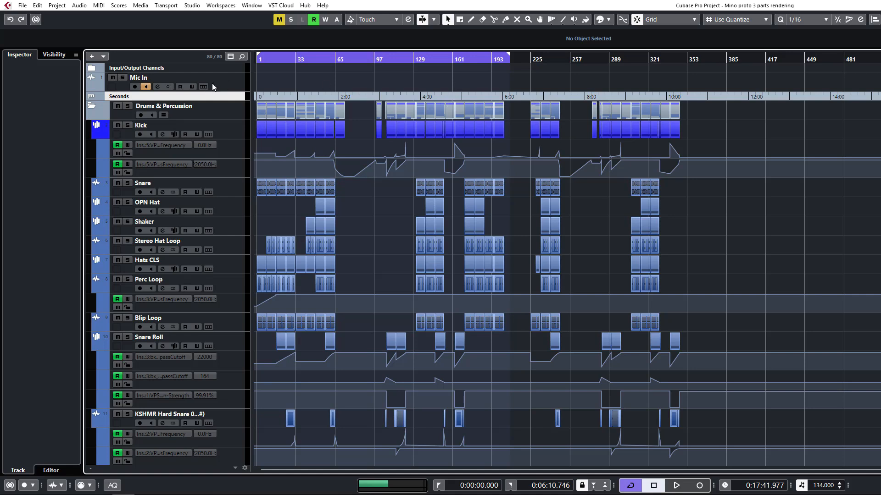
# Add an arranger track and lay out the Extended section followed by a second section
pyautogui.rightClick(169, 98)
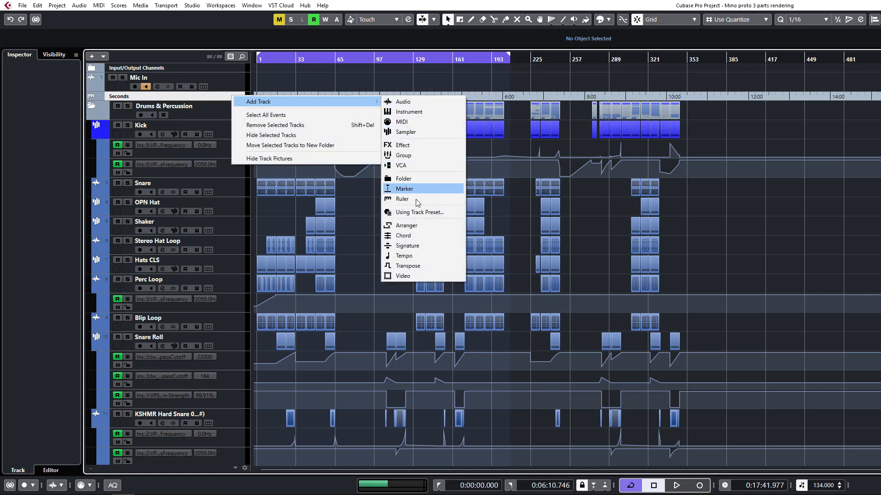
pyautogui.click(406, 226)
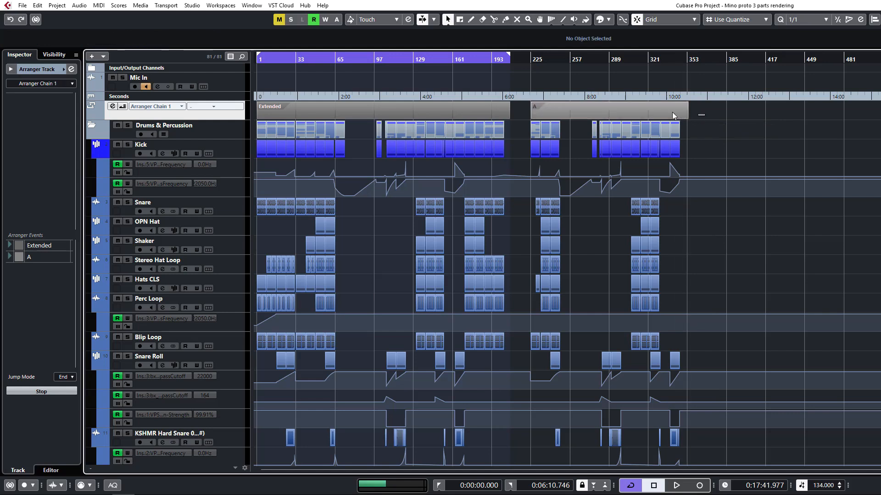
pyautogui.click(610, 109)
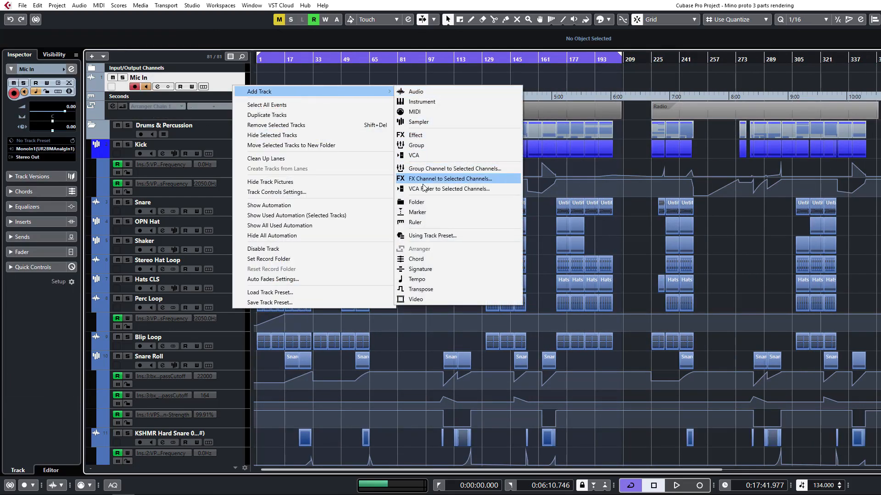
# Add a single marker track to the project
pyautogui.click(417, 212)
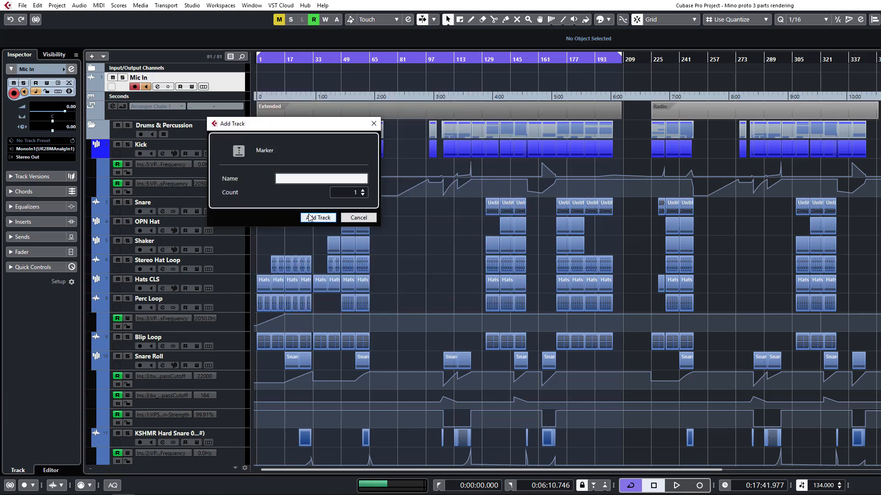
pyautogui.click(318, 219)
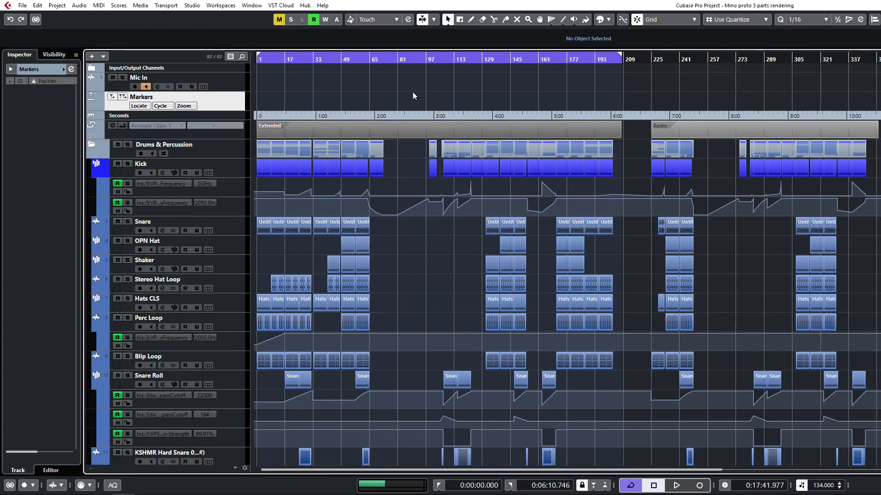
pyautogui.moveTo(96, 119)
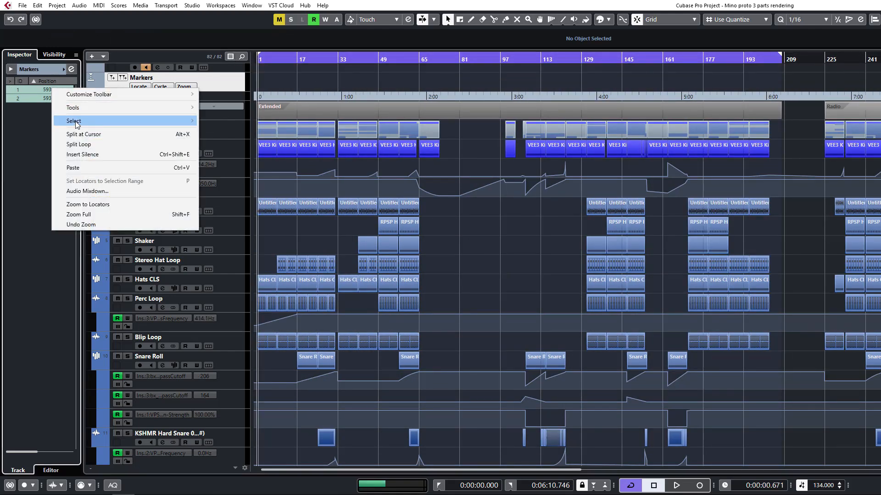
pyautogui.moveTo(87, 191)
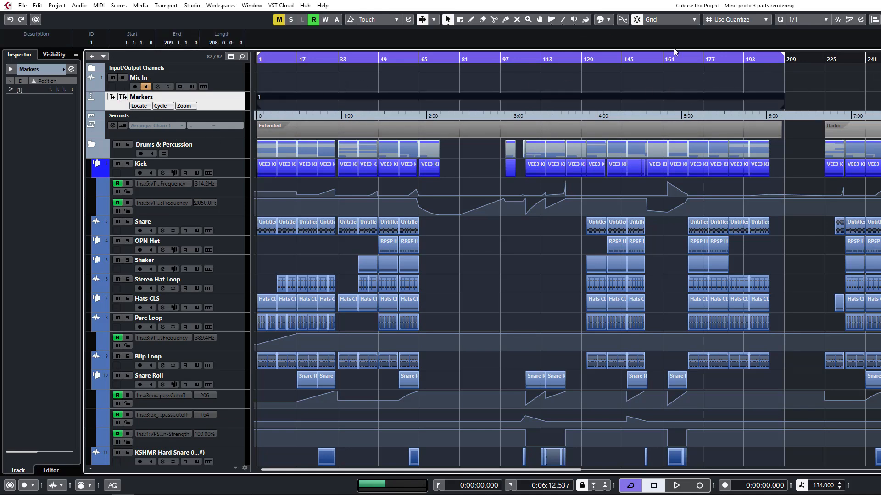
pyautogui.moveTo(607, 102)
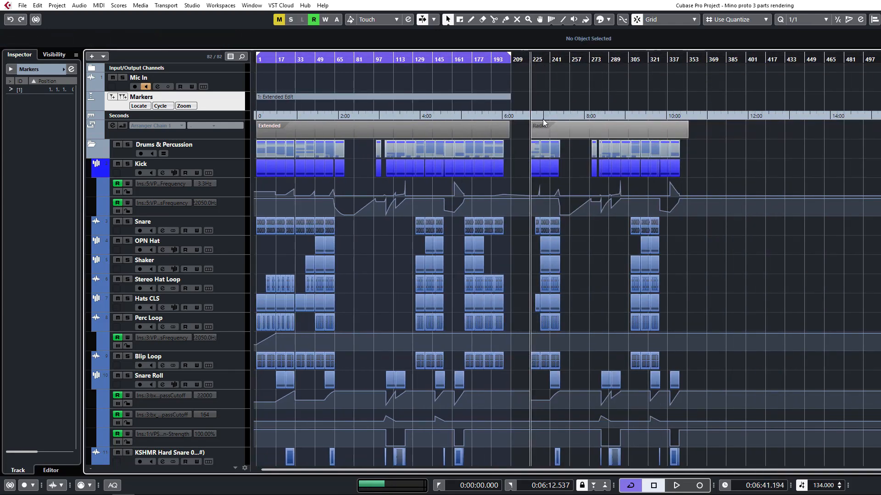
# Set the locators to the Radio arranger event, bars 225 to 354, for the Radio EDit cycle marker
pyautogui.click(607, 128)
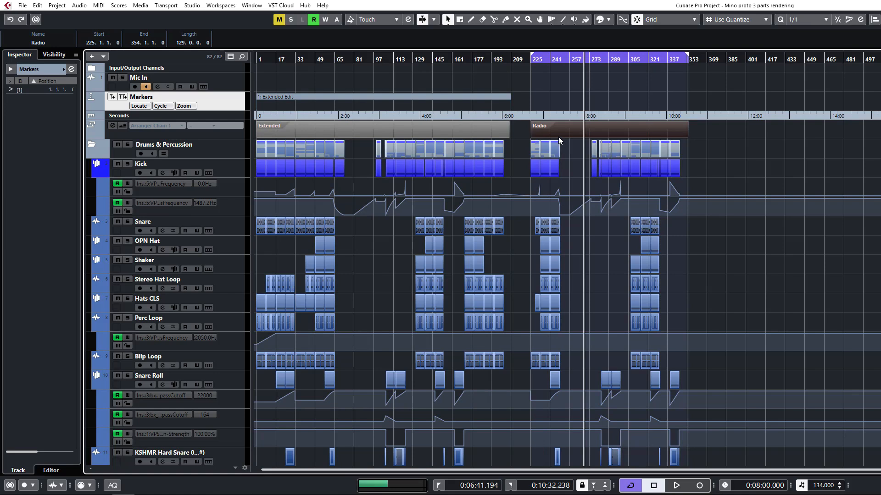
pyautogui.moveTo(341, 156)
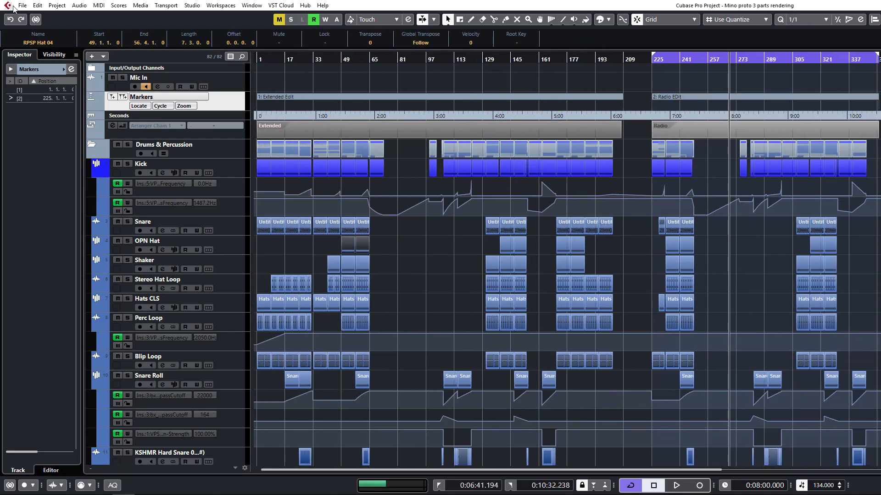
# Set the Export Audio Mixdown range to Between Cycle Markers with Extended Edit and Radio EDit included
pyautogui.click(22, 5)
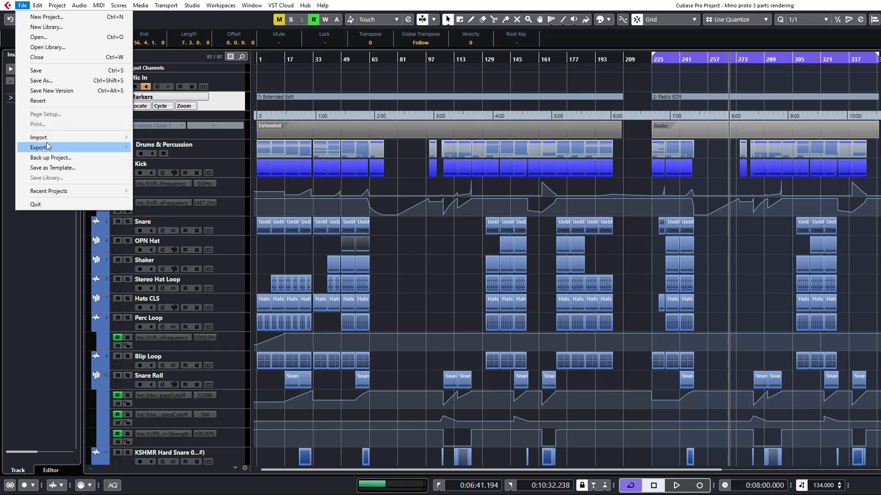
pyautogui.click(40, 147)
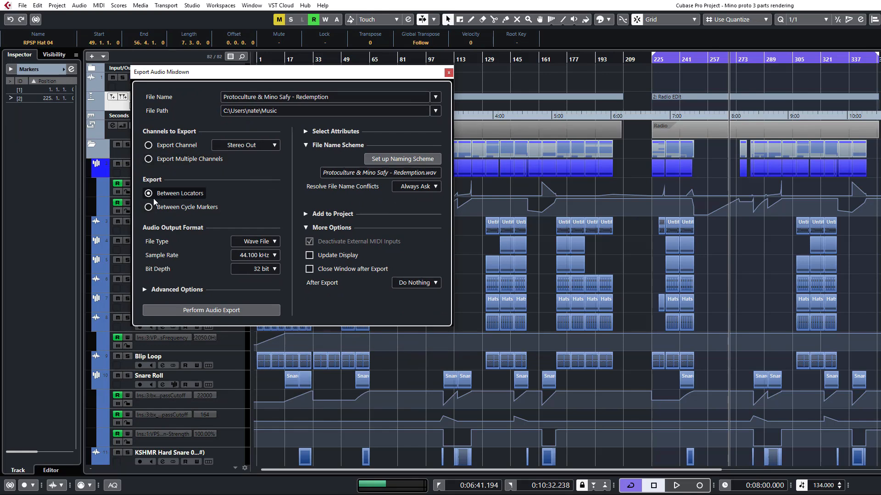
pyautogui.moveTo(181, 208)
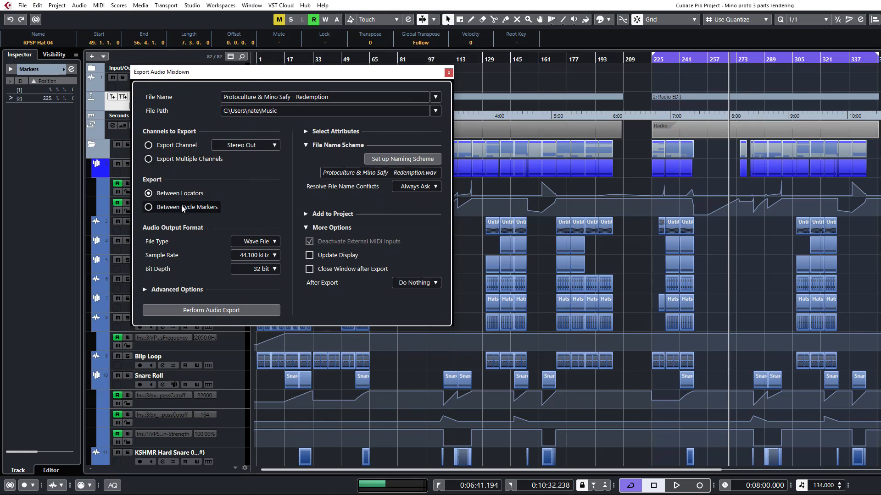
pyautogui.click(149, 208)
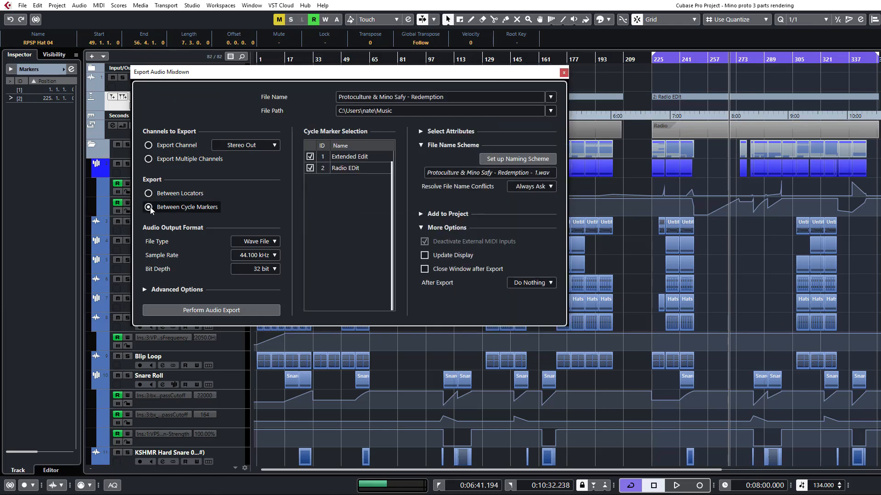
pyautogui.click(148, 206)
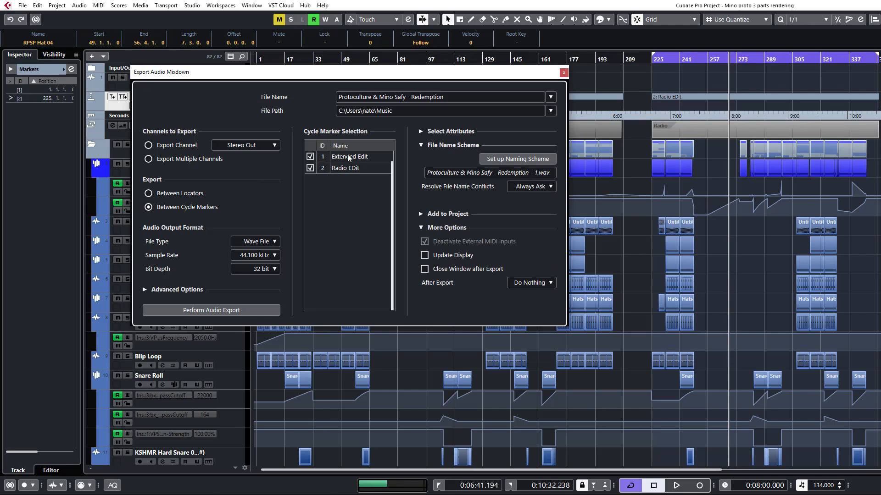
pyautogui.moveTo(358, 157)
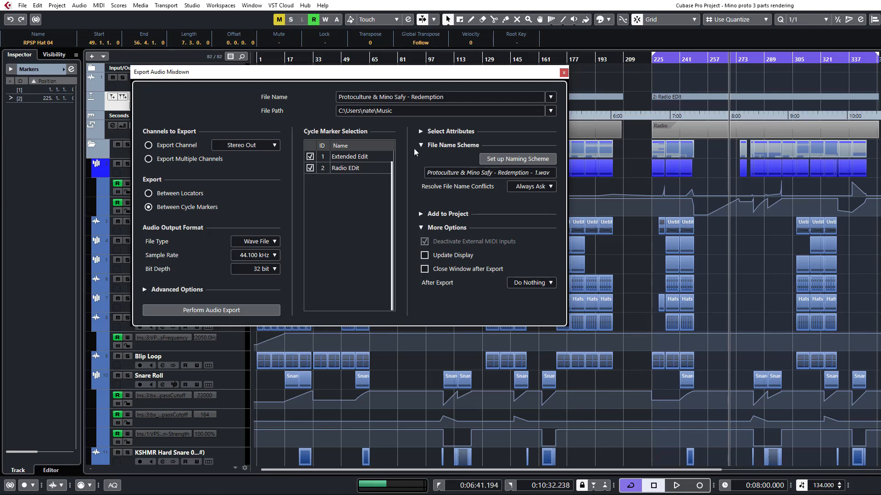
pyautogui.moveTo(473, 163)
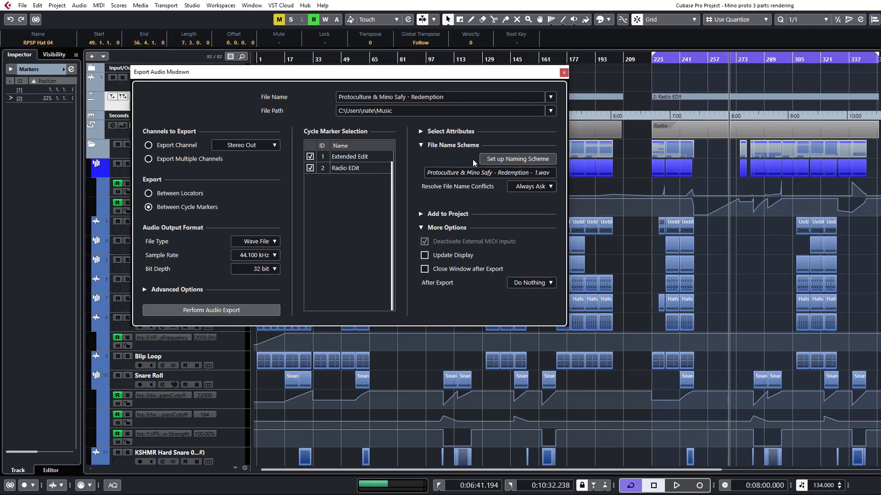
pyautogui.moveTo(490, 162)
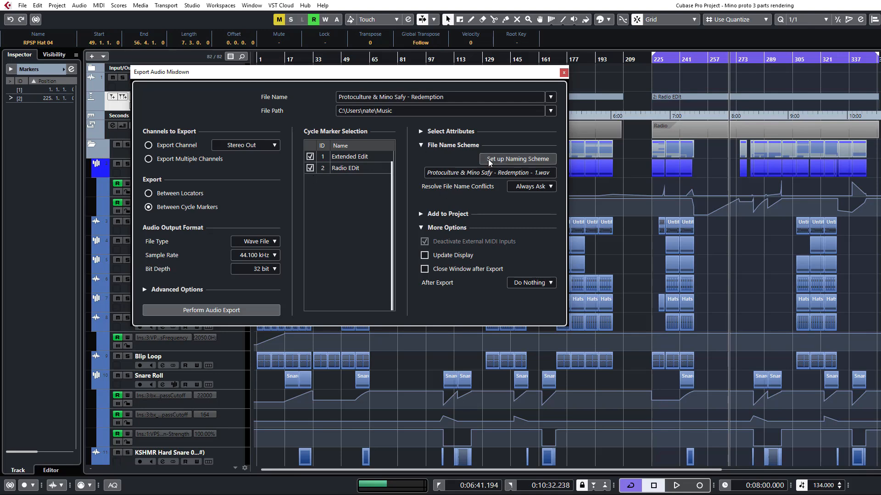
# In the Naming Scheme, replace CycleMarkerID with CycleMrkrNm so file names end with the marker name
pyautogui.click(517, 159)
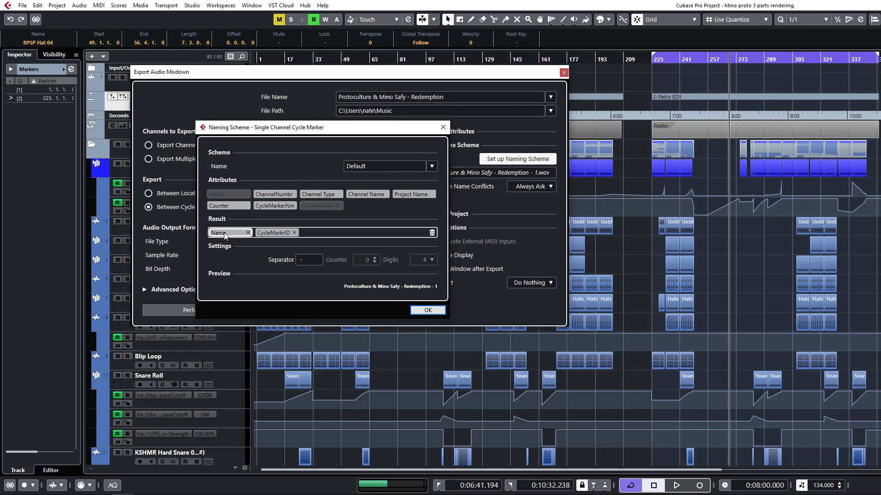
pyautogui.click(293, 233)
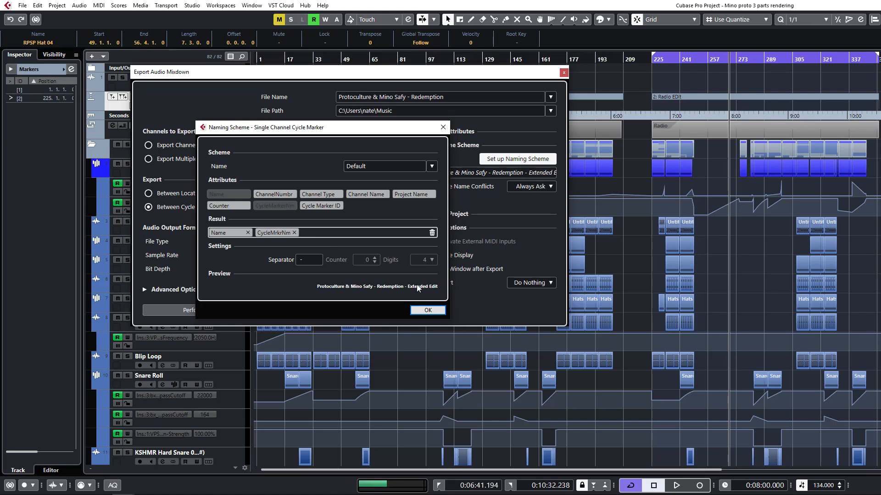
pyautogui.moveTo(338, 206)
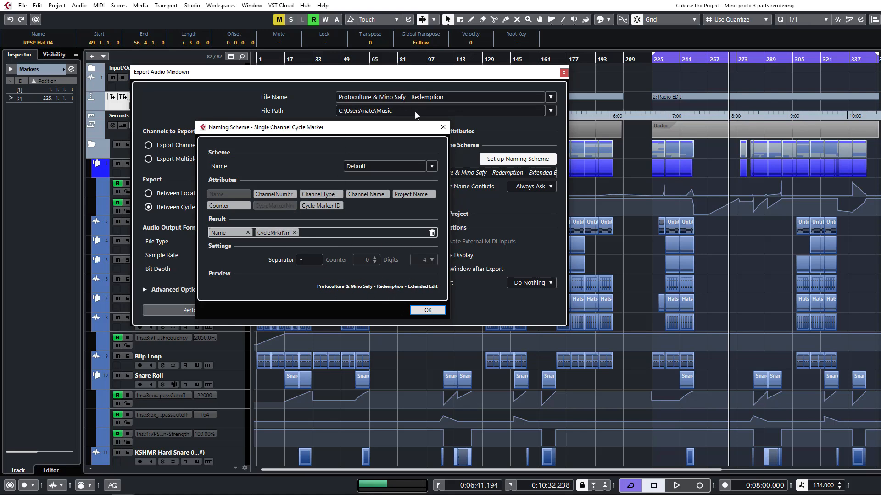
pyautogui.moveTo(455, 293)
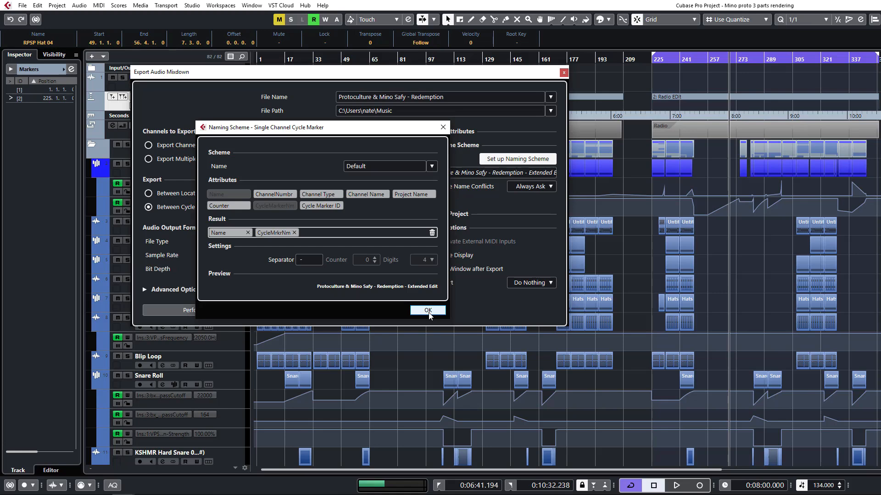
# Confirm the naming scheme and start the audio export of both cycle-marker ranges
pyautogui.click(427, 311)
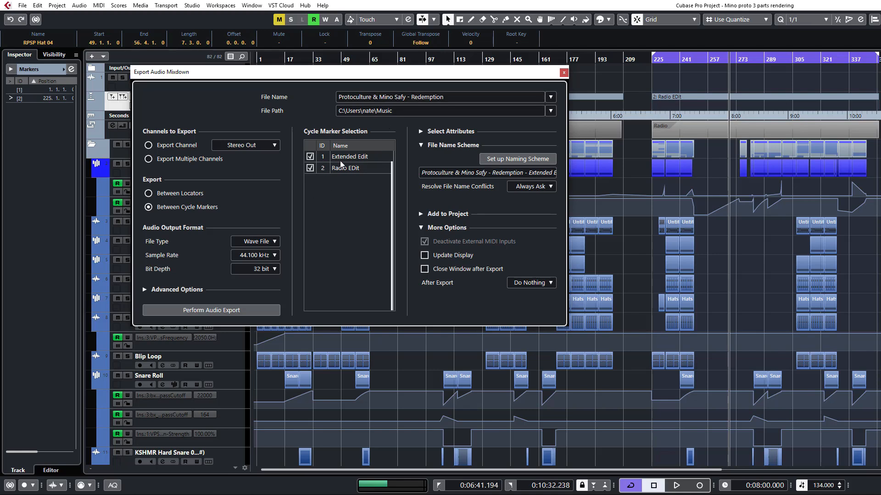
pyautogui.moveTo(291, 122)
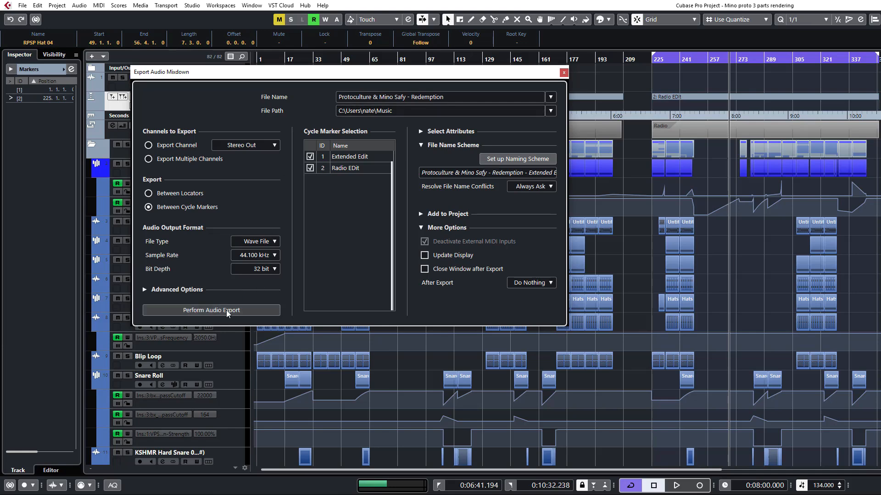
pyautogui.click(211, 311)
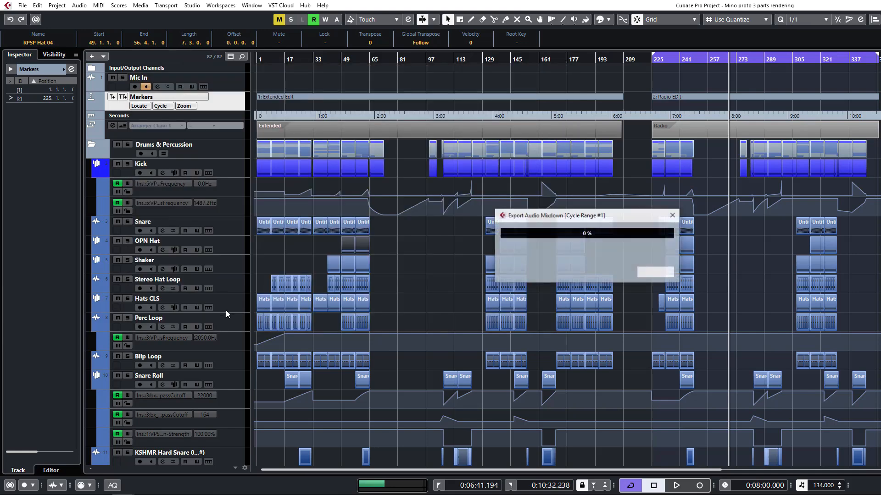